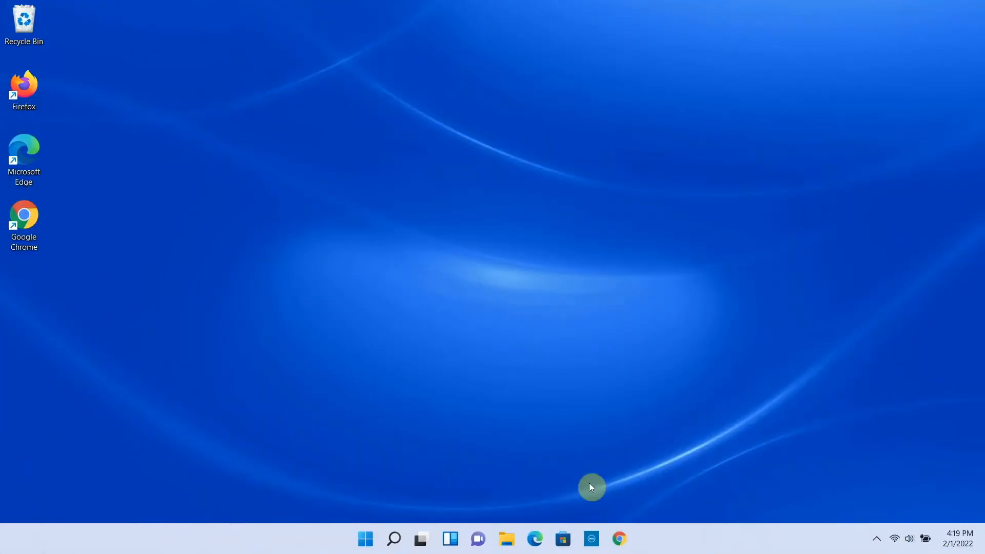
mouse_move(619, 539)
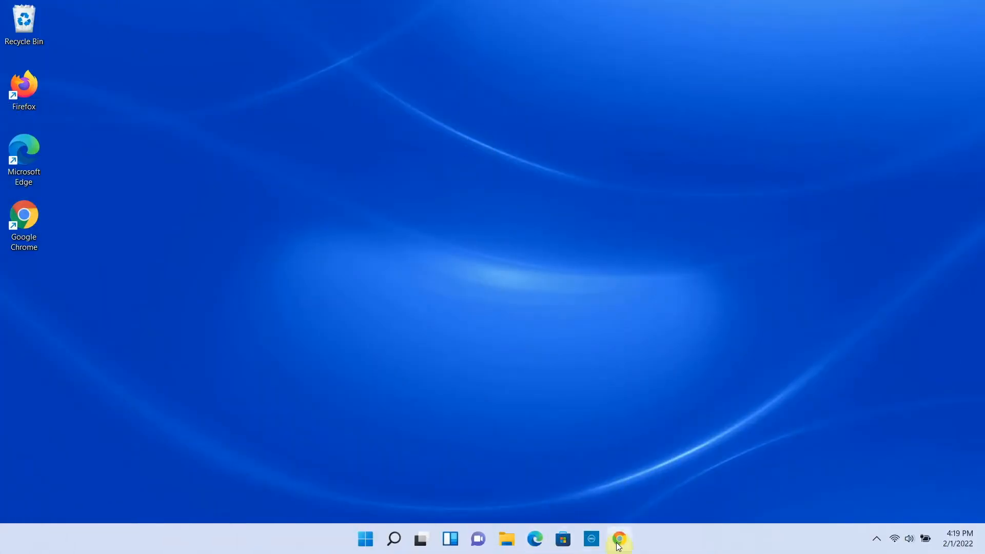
Step: Launch Google Chrome from the Windows 11 taskbar to get a new tab
left_click(618, 537)
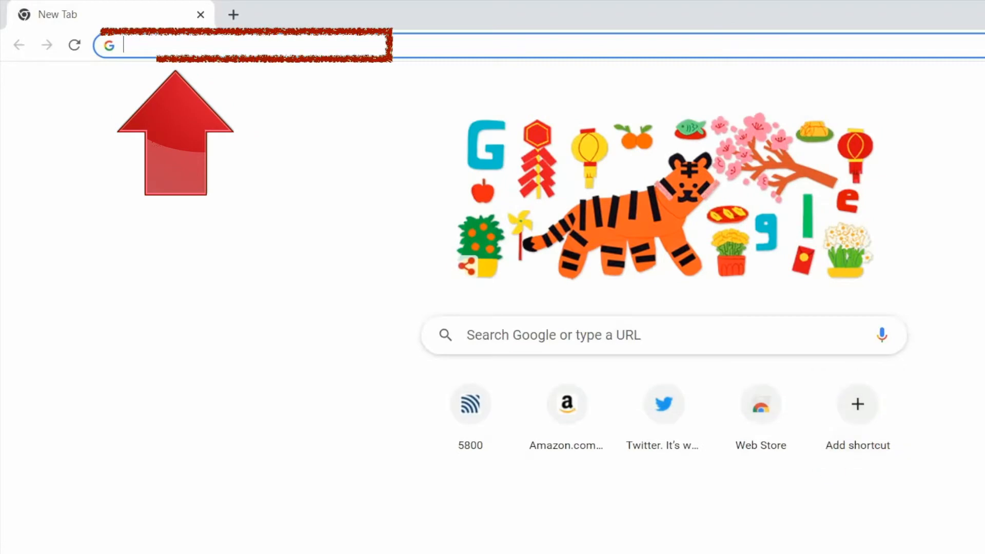
Step: Search from Chrome's address bar to show Google results for 'flu or covid symptoms'
type("amazon.com")
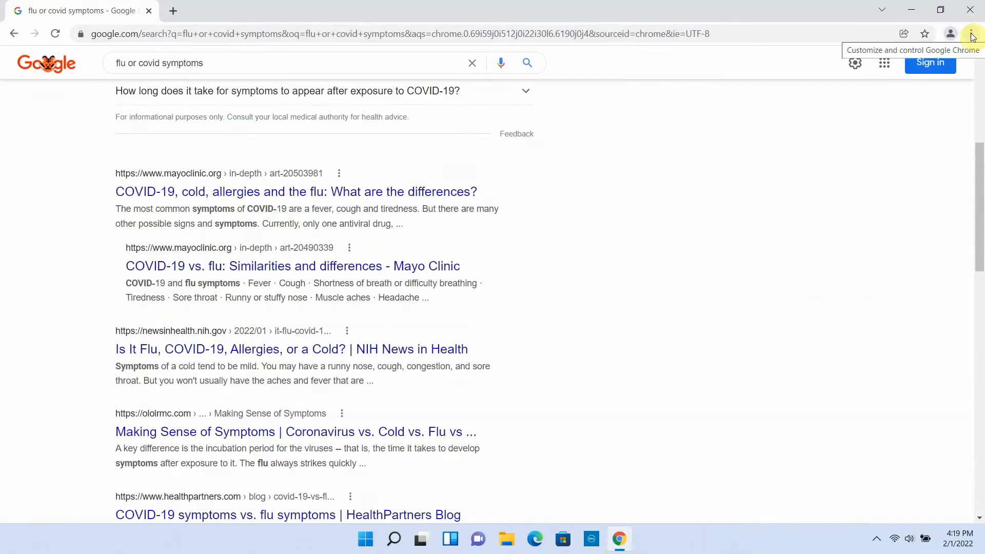
Step: Open Chrome's Search engine settings and view the available engines, with Google as default
left_click(969, 33)
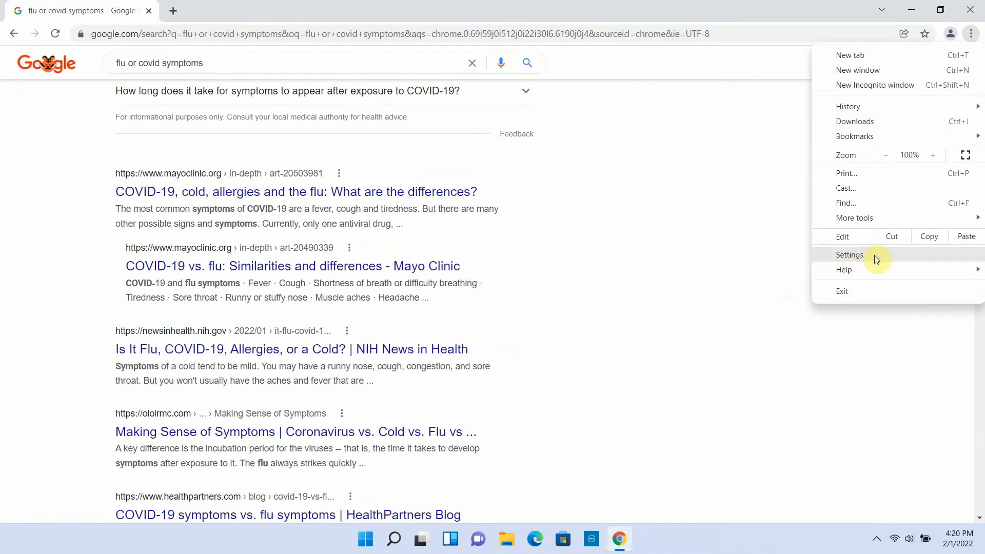
left_click(849, 254)
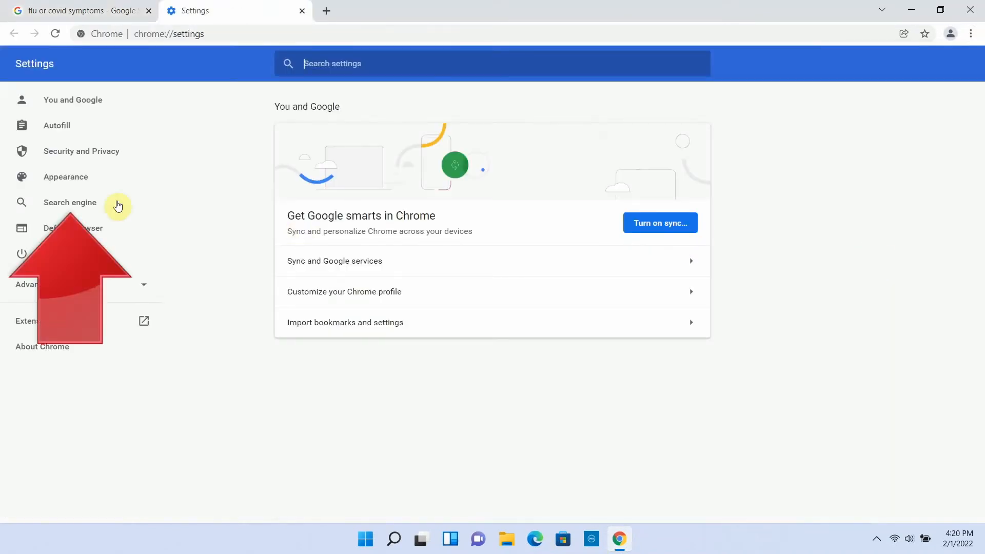
left_click(70, 202)
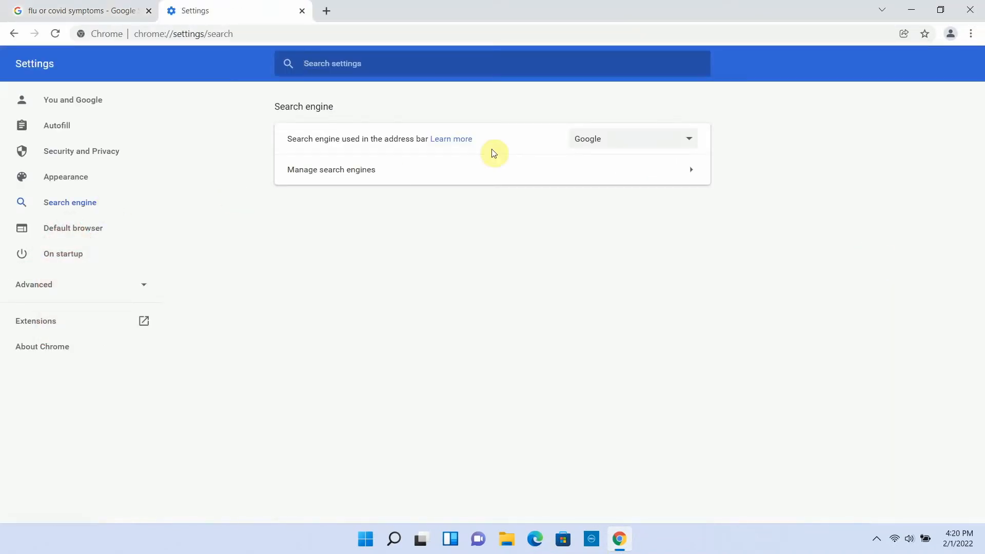
left_click(631, 138)
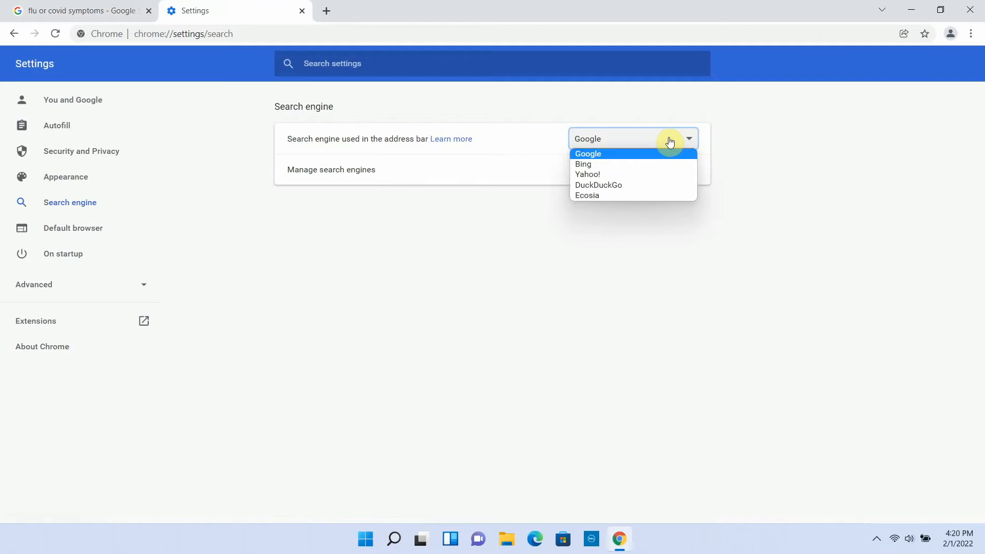
mouse_move(660, 185)
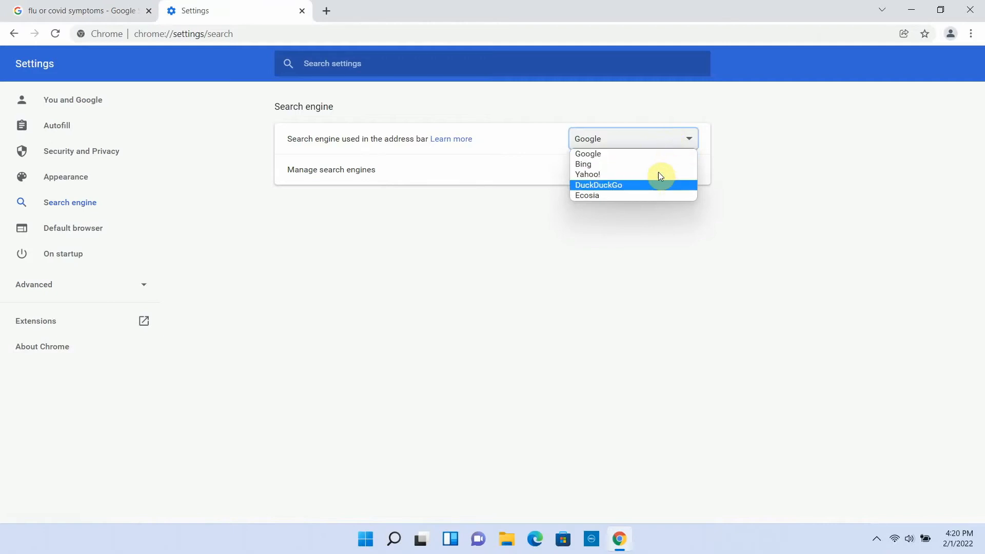
Step: Open Chrome's Manage search engines page and scroll through the list
left_click(331, 169)
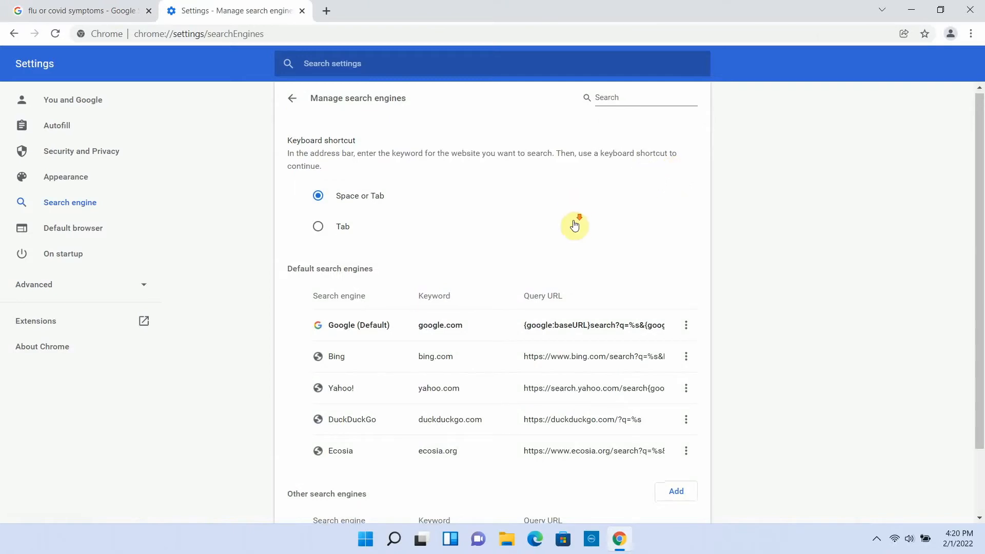
scroll("down", 3)
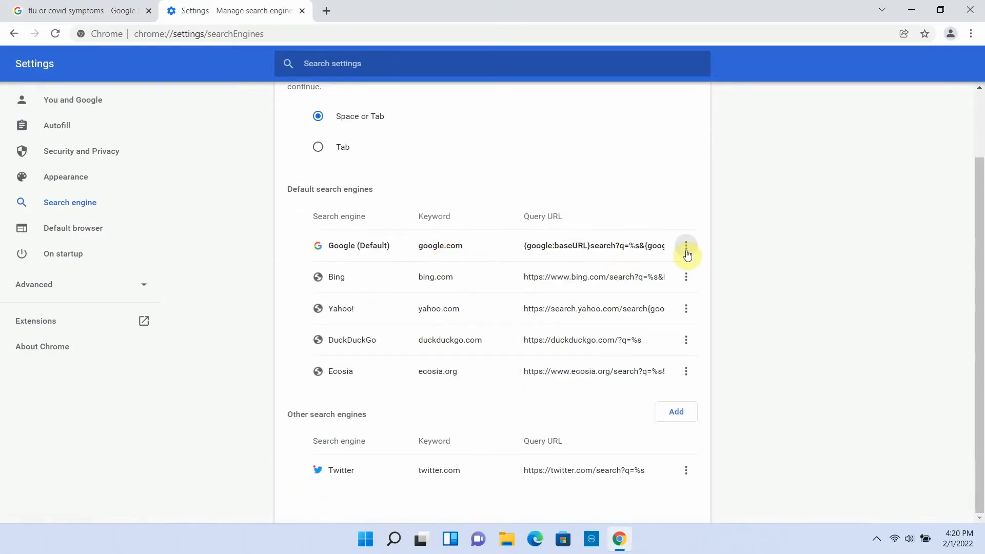
mouse_move(630, 375)
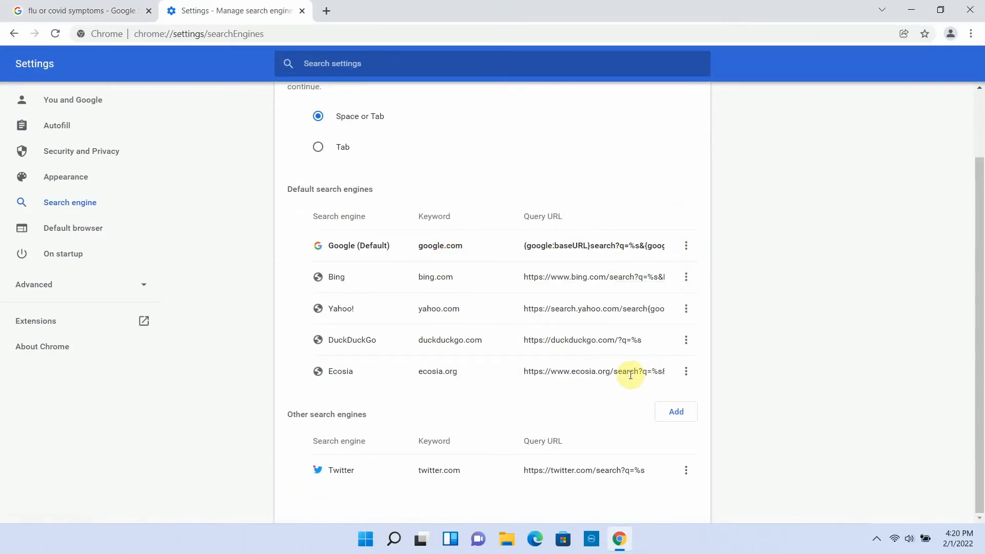
left_click(686, 470)
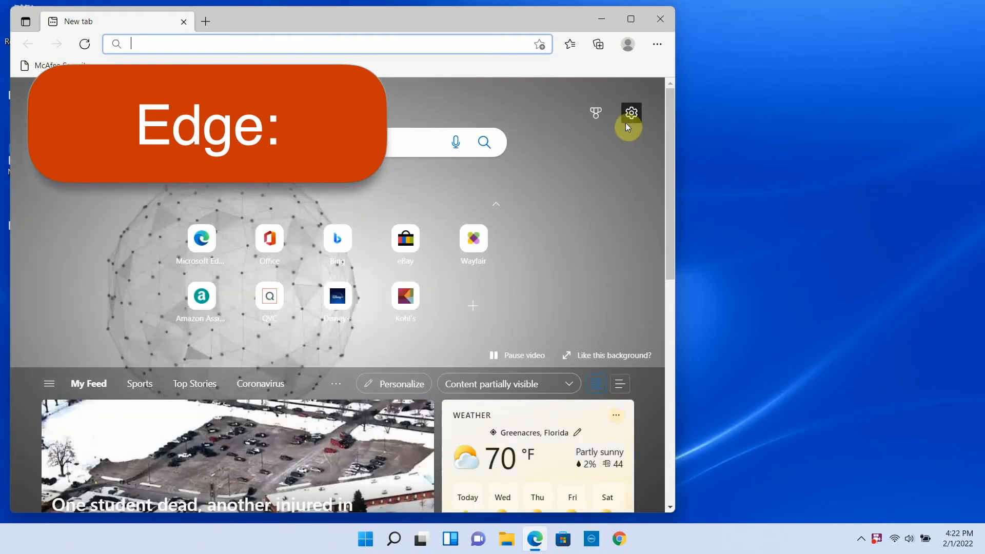
Step: Go to Edge's Privacy, search, and services settings, then open Manage search engines
left_click(657, 44)
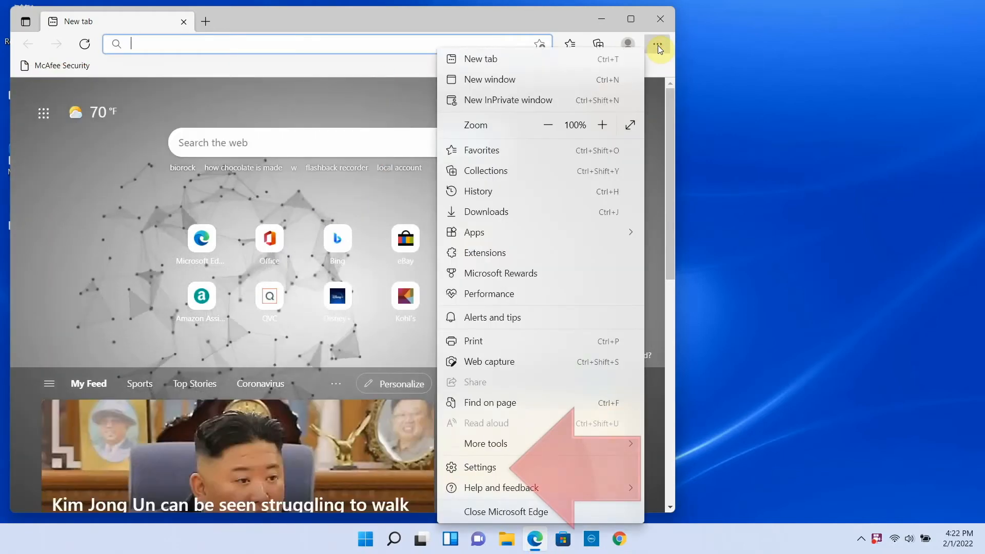
mouse_move(484, 465)
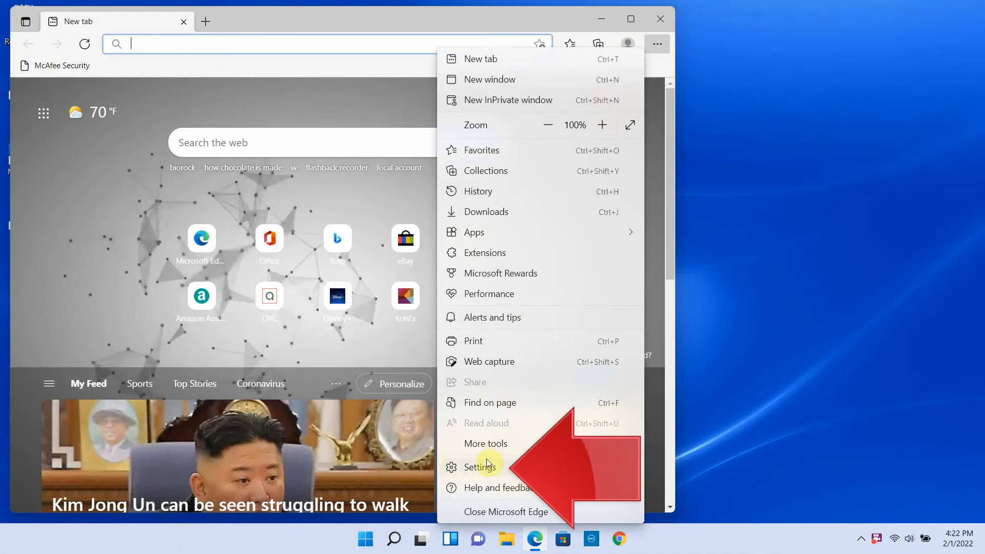
left_click(480, 467)
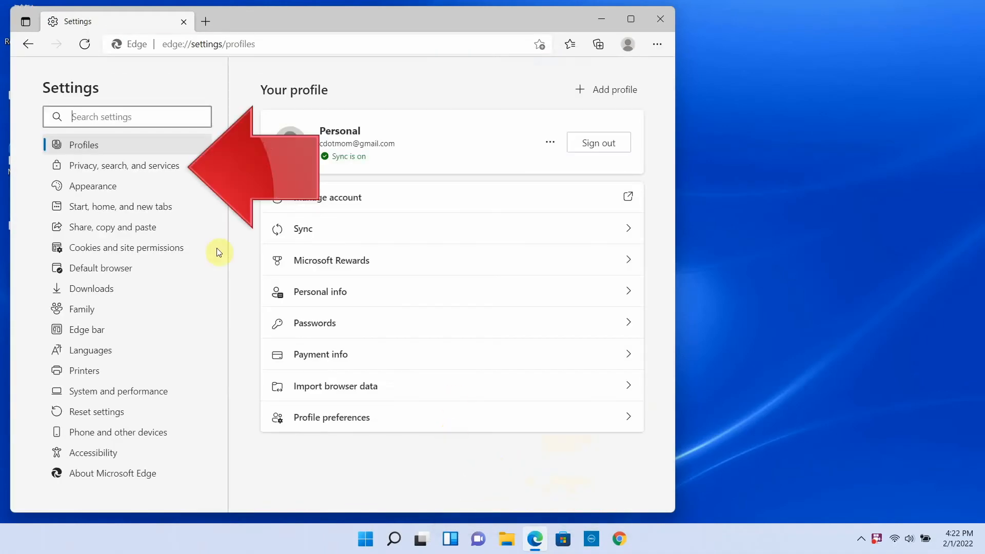
left_click(124, 165)
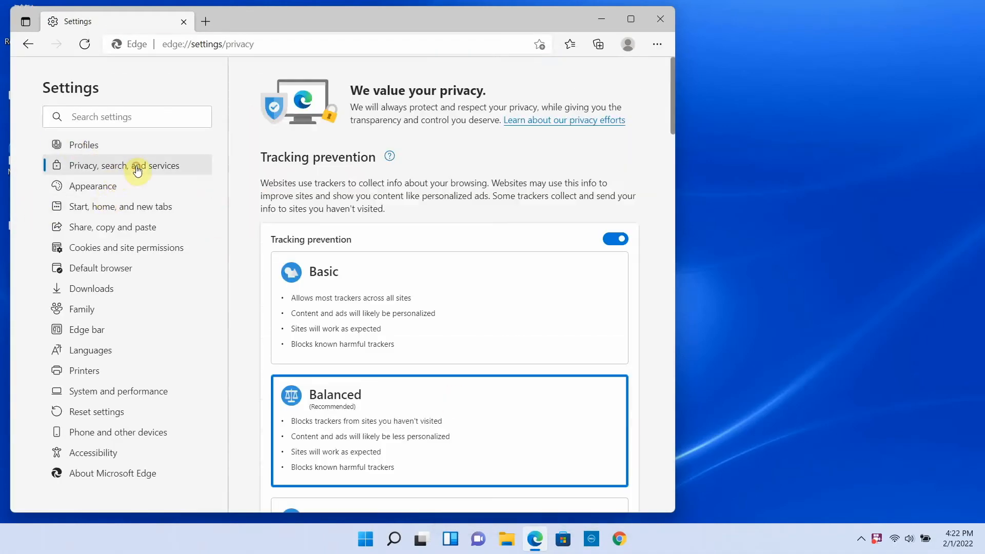
scroll("down", 3)
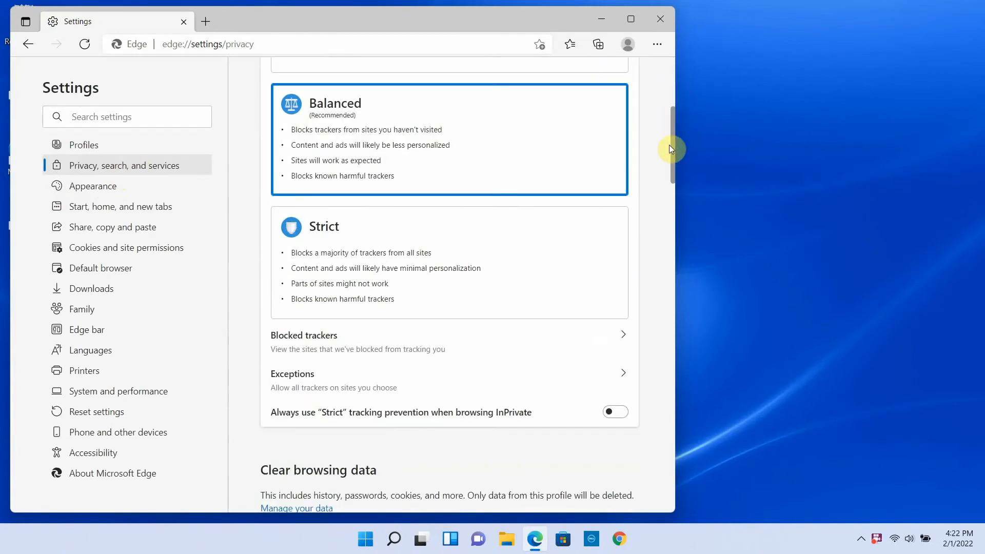
scroll("down", 3)
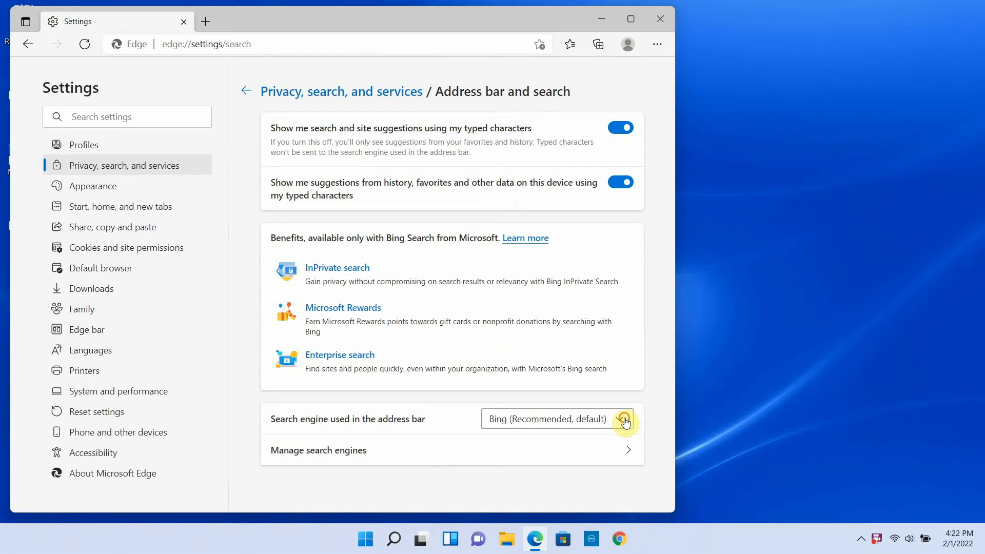
left_click(318, 450)
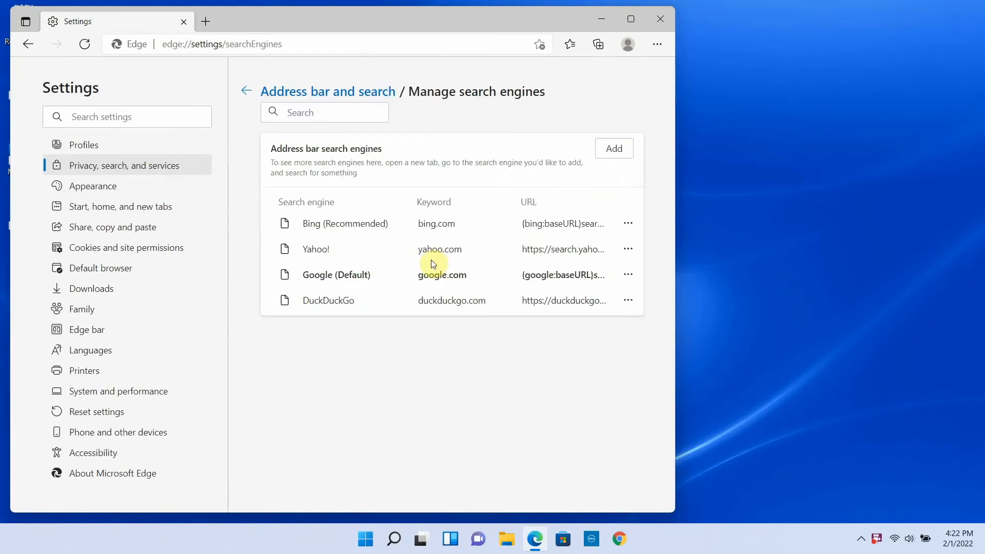
mouse_move(247, 92)
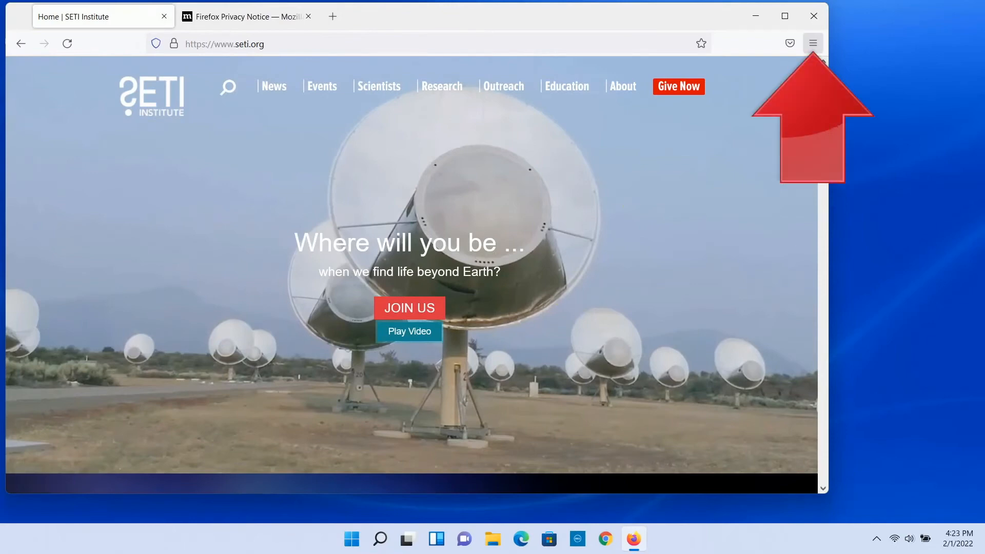
Step: Open Firefox Settings and show the Search section, where Google is the default engine
left_click(812, 43)
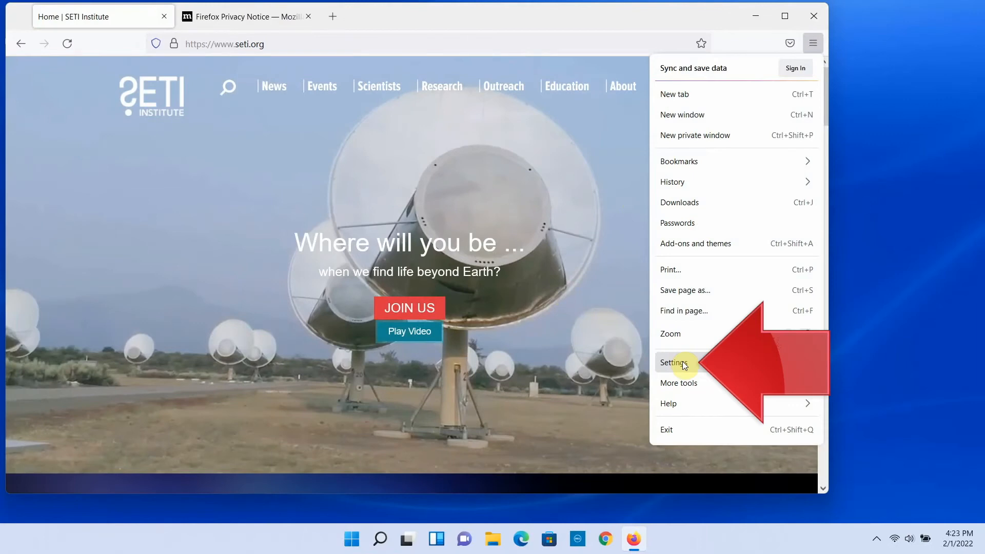
left_click(673, 362)
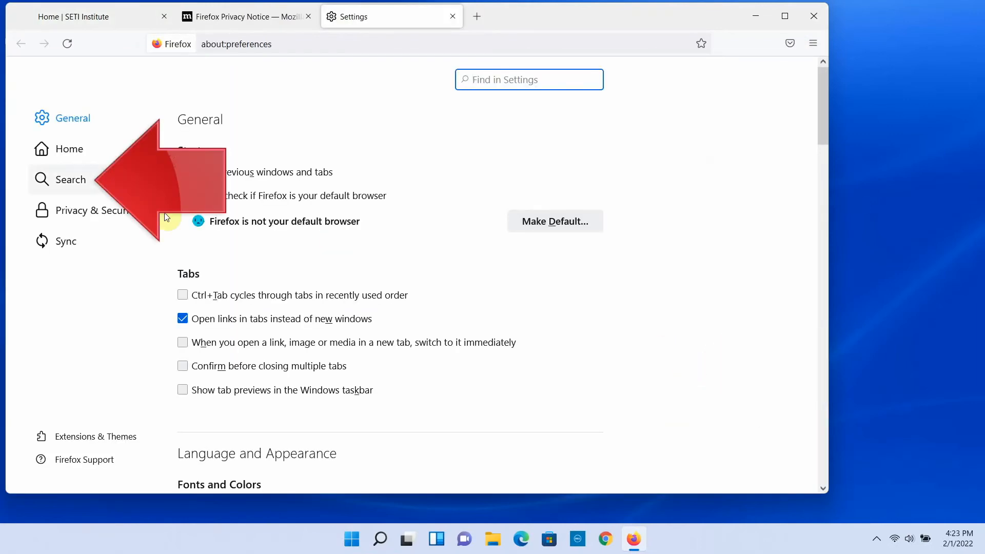
left_click(70, 179)
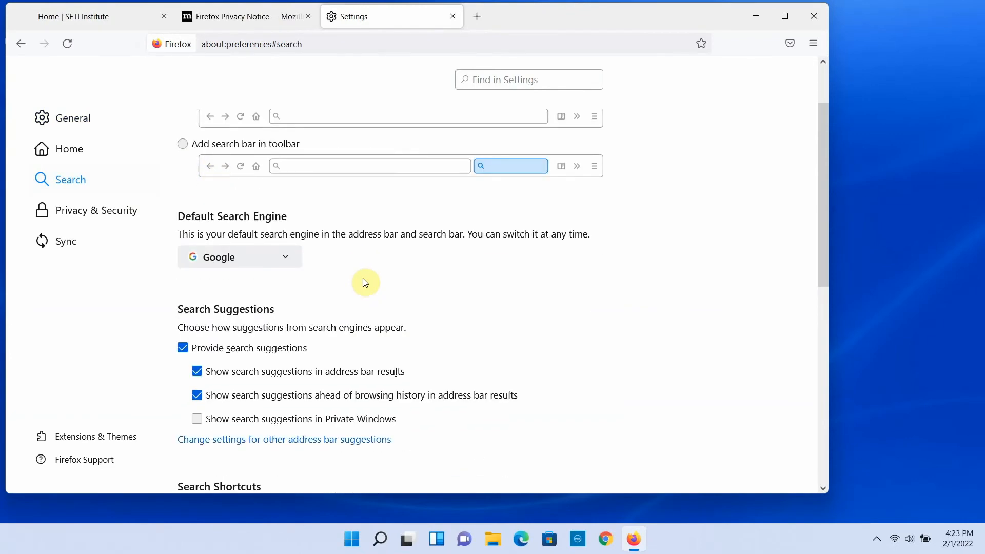
left_click(240, 256)
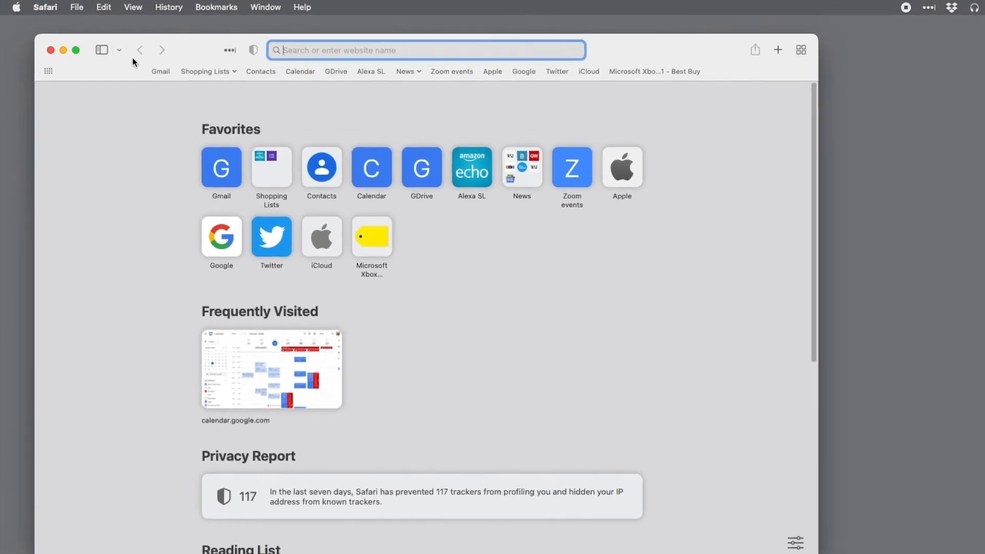
Step: Open Safari Preferences on the Search tab and view the Search engine dropdown showing Google
left_click(45, 6)
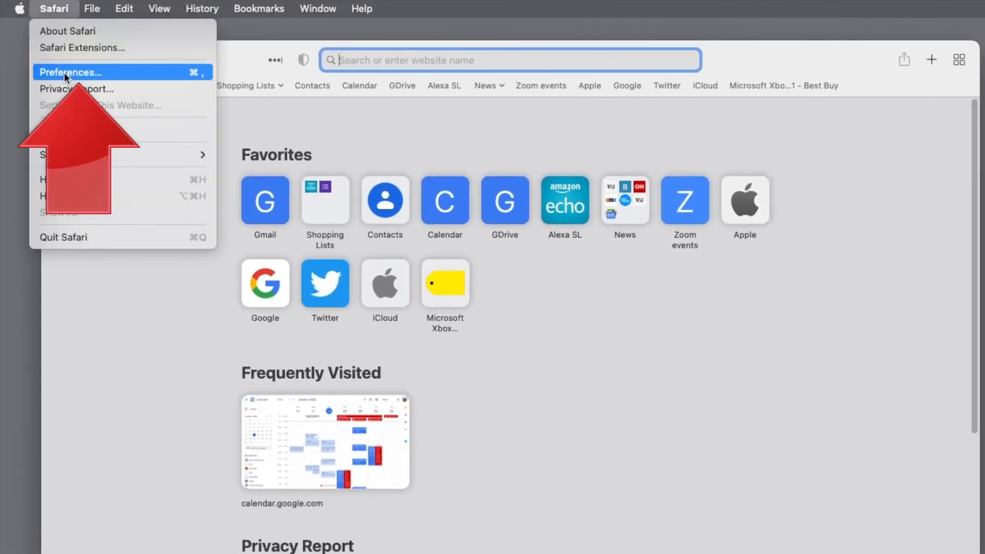
left_click(70, 72)
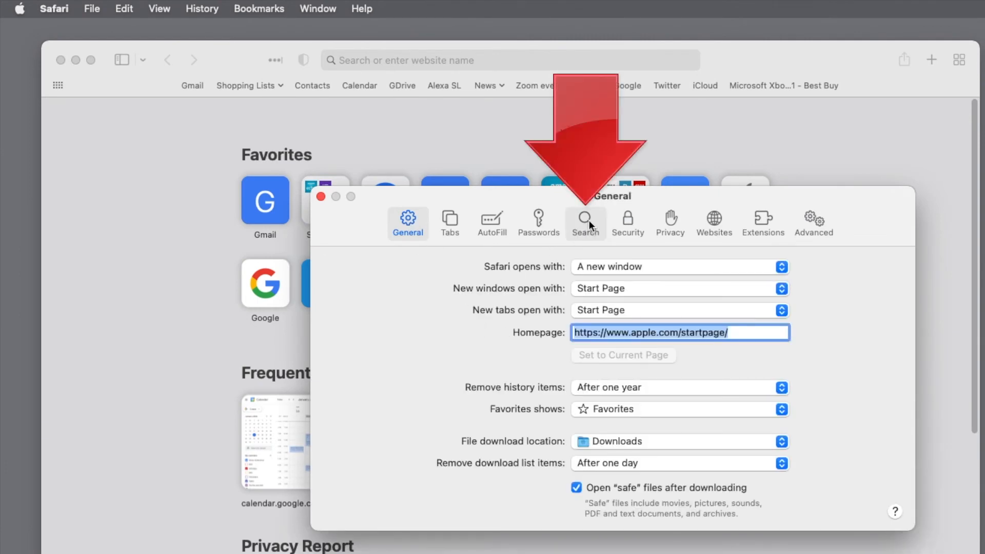
left_click(584, 223)
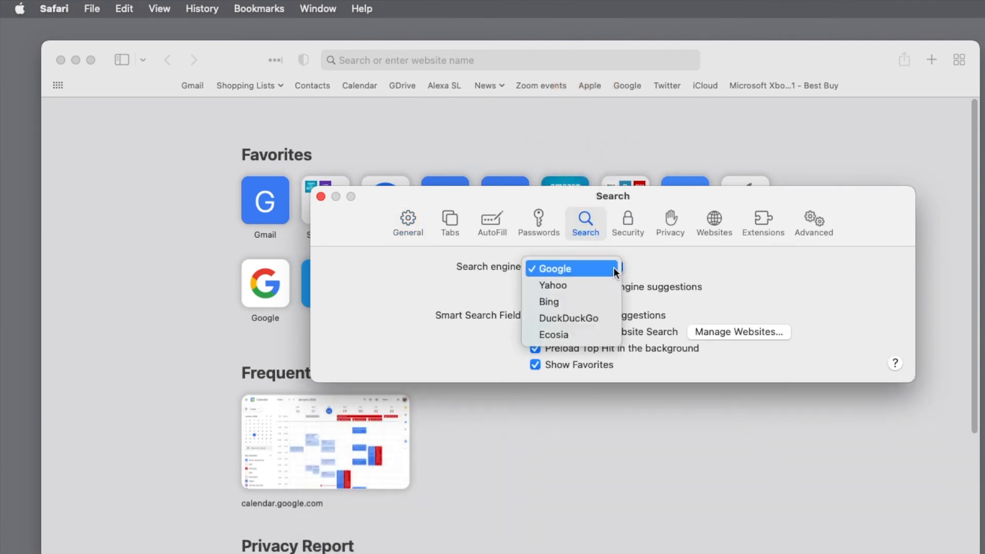
left_click(554, 268)
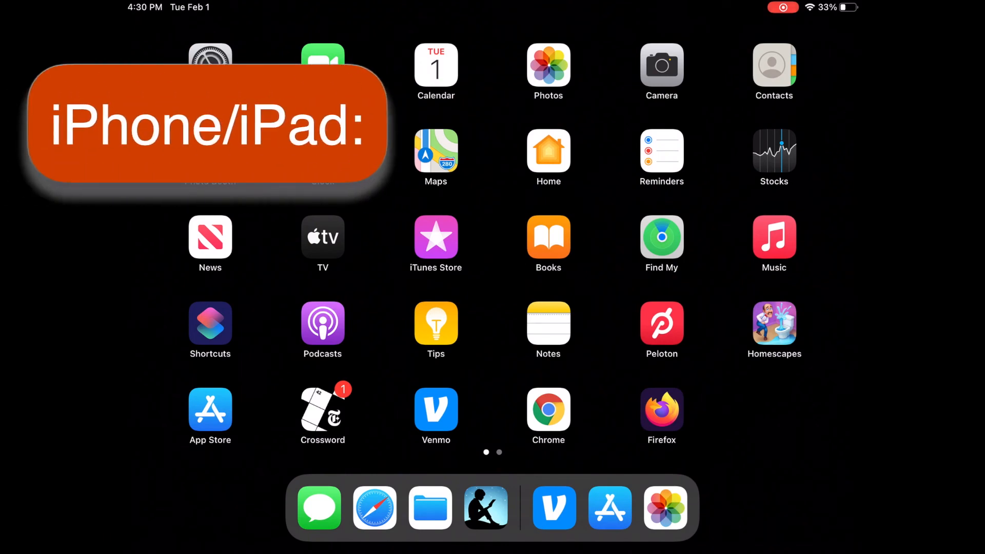
Step: Open the iPad Settings app and go to Safari, where Search Engine reads Google
left_click(374, 508)
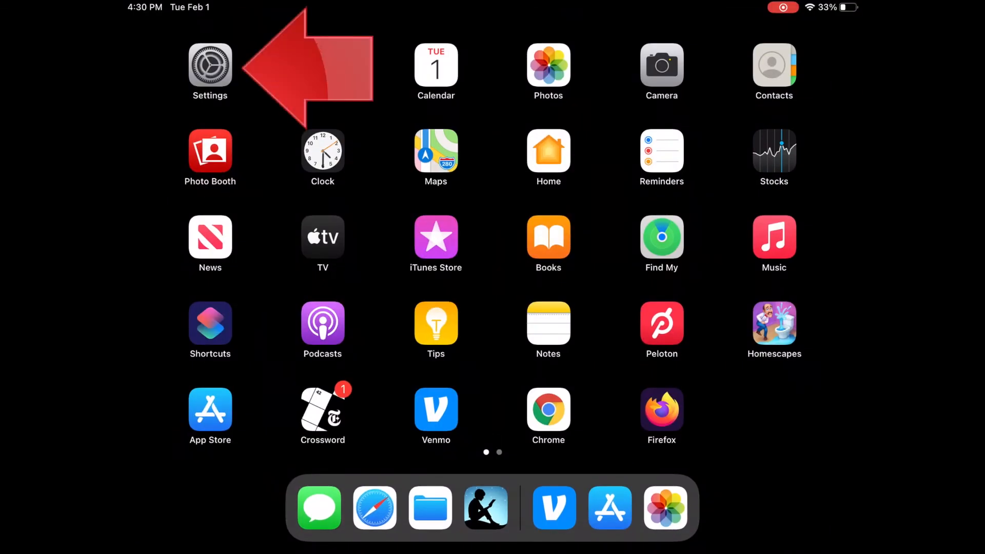
left_click(210, 70)
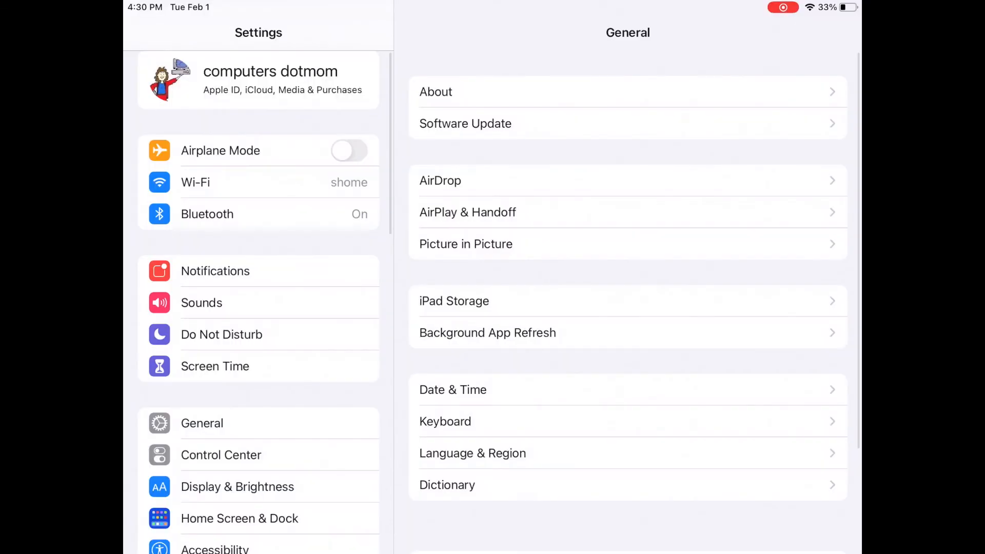
left_click(196, 295)
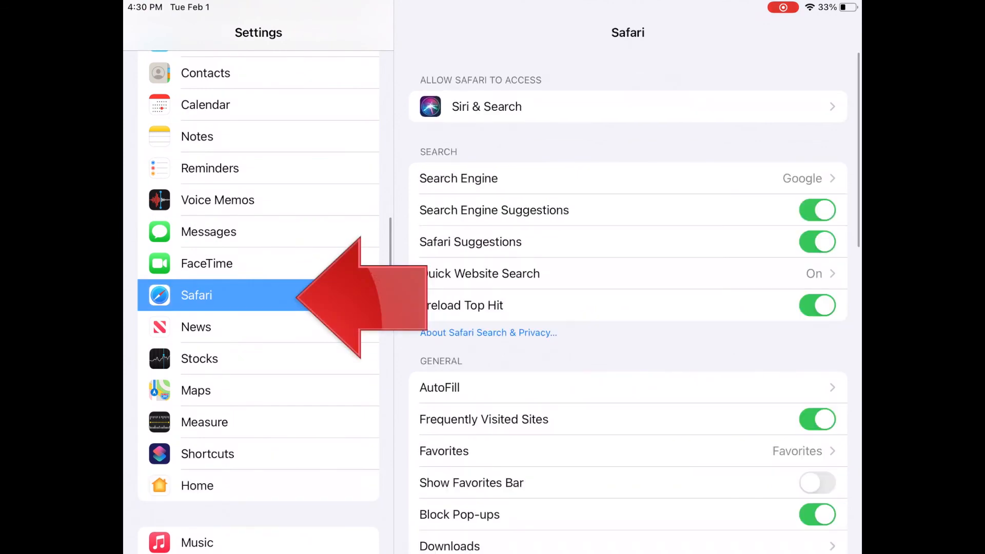